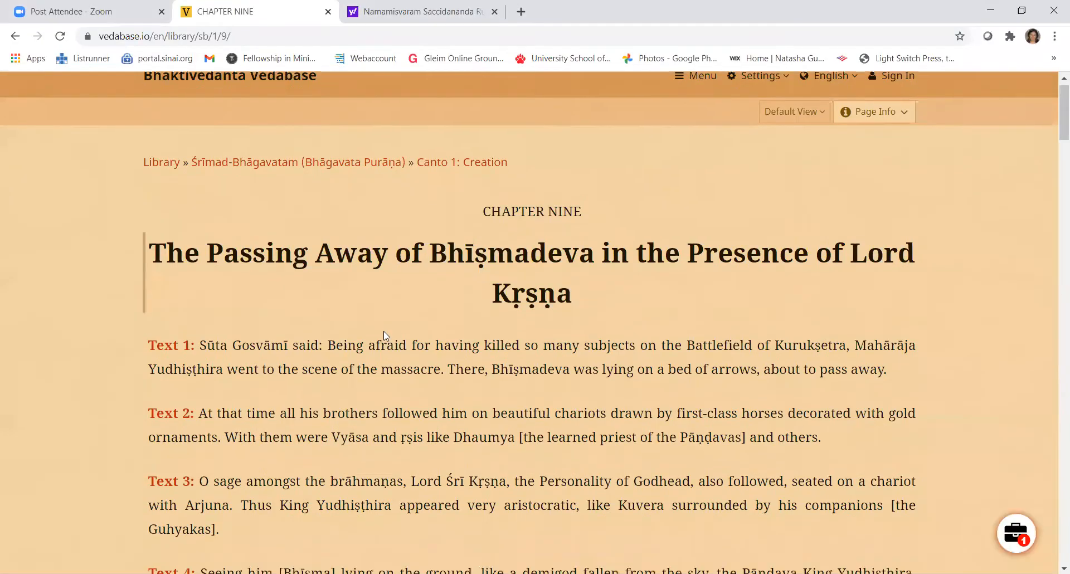
Step: Scroll down to Texts 5–8 and clear the highlight on Texts 6–7
scroll(down, 3)
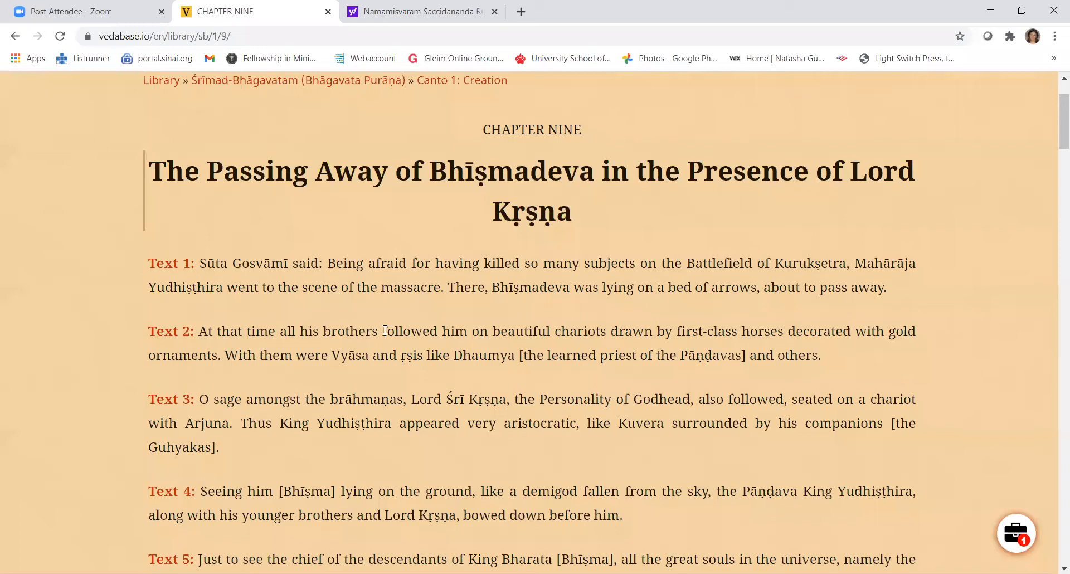
scroll(down, 3)
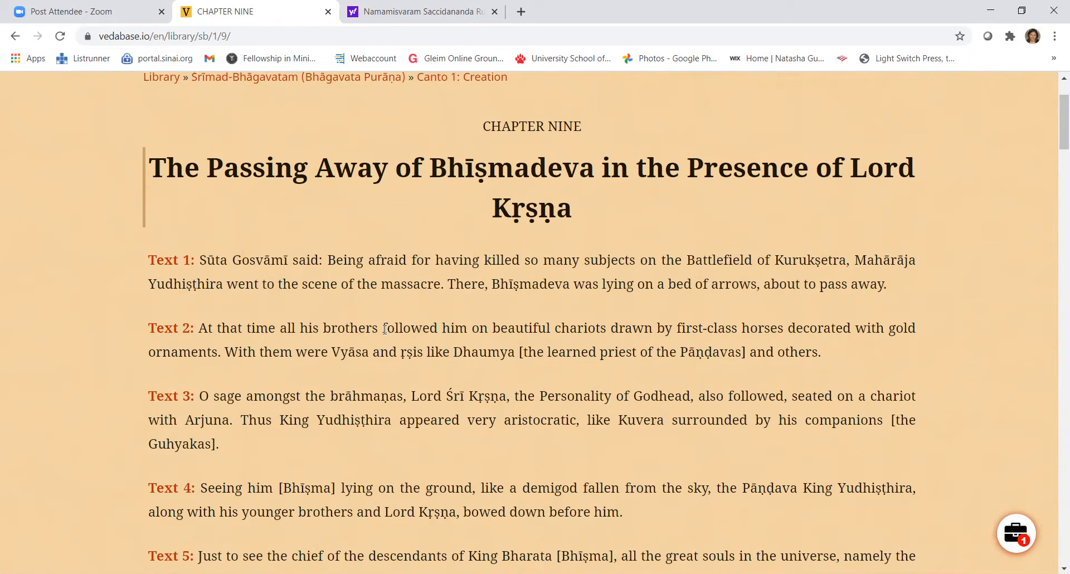
scroll(down, 3)
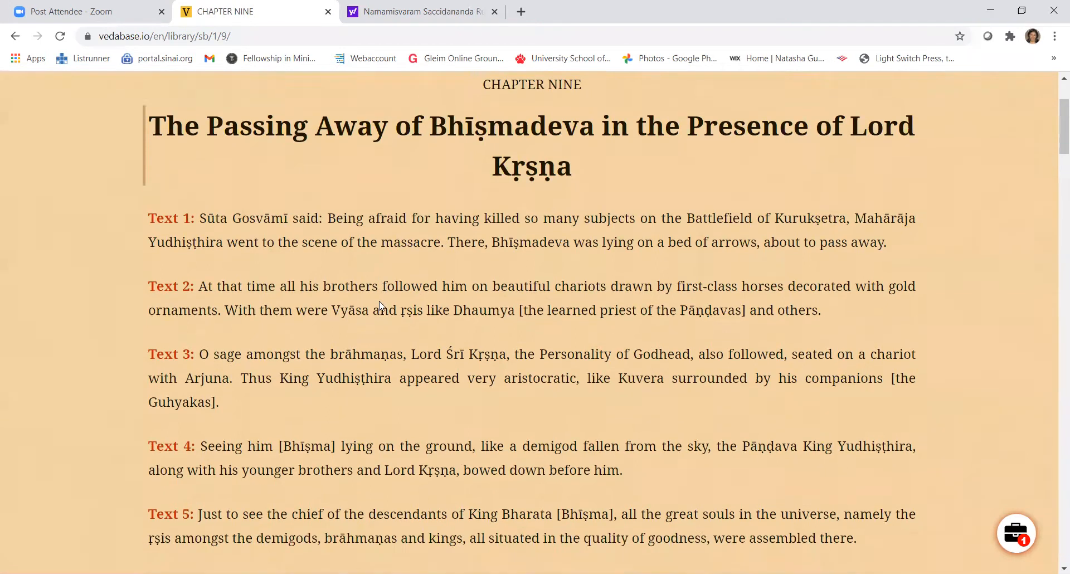
scroll(down, 3)
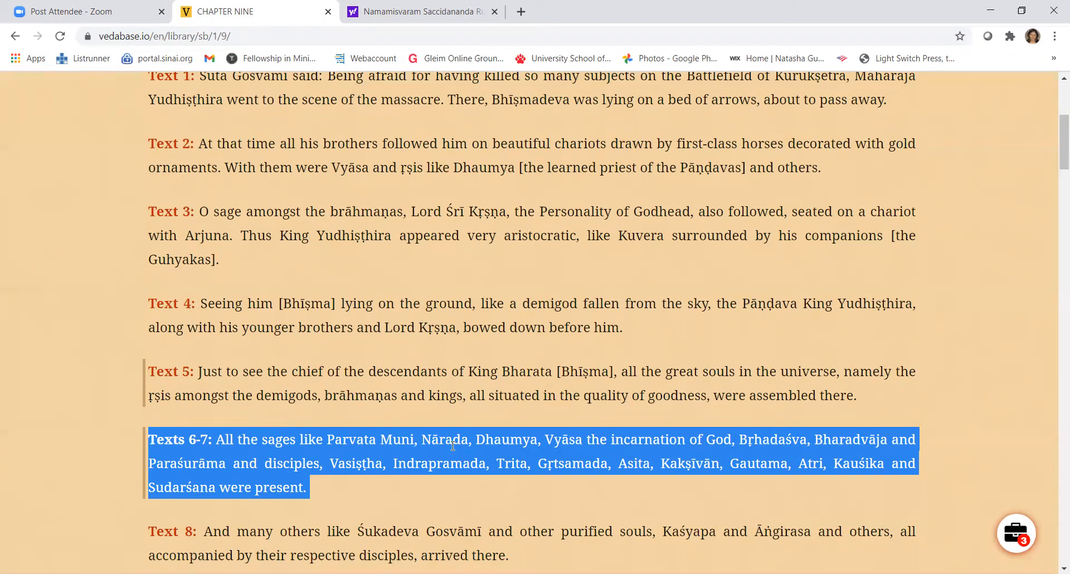
click(375, 410)
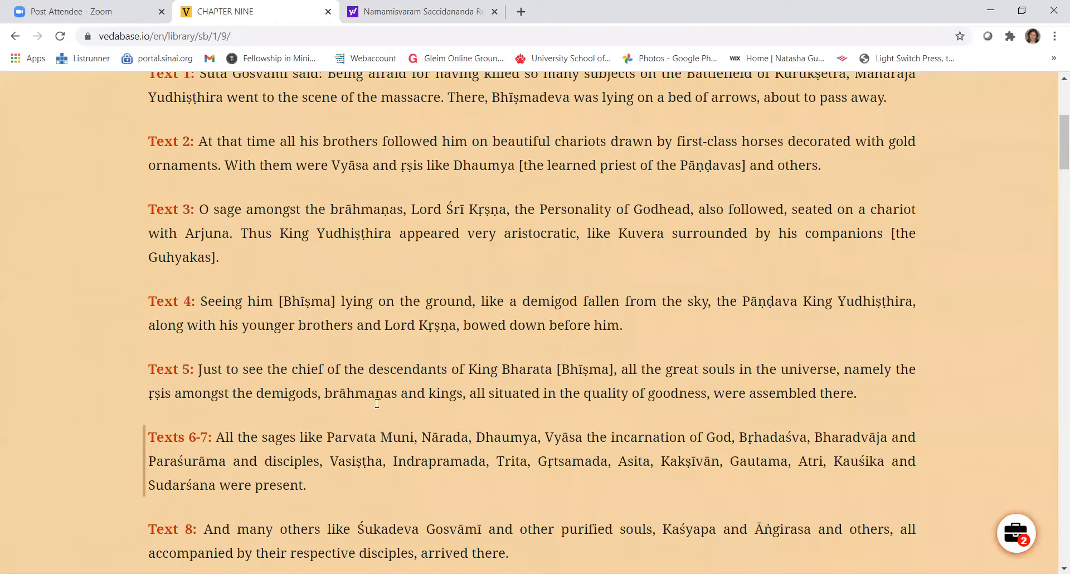
mouse_move(372, 416)
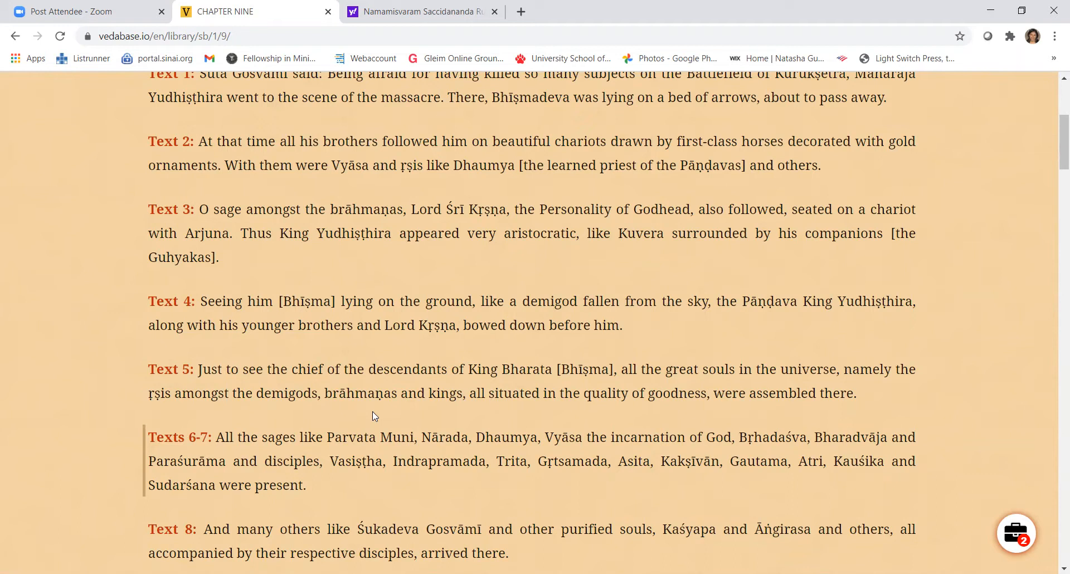
Step: Scroll further down Chapter Nine past Text 8 toward the Texts about Śrī Kṛṣṇa
scroll(down, 3)
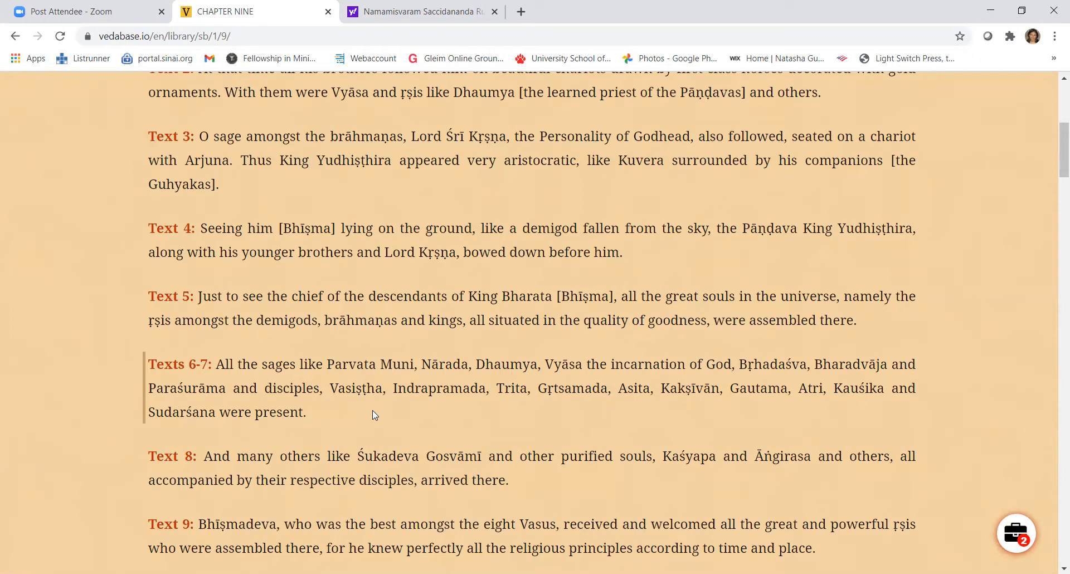
mouse_move(399, 423)
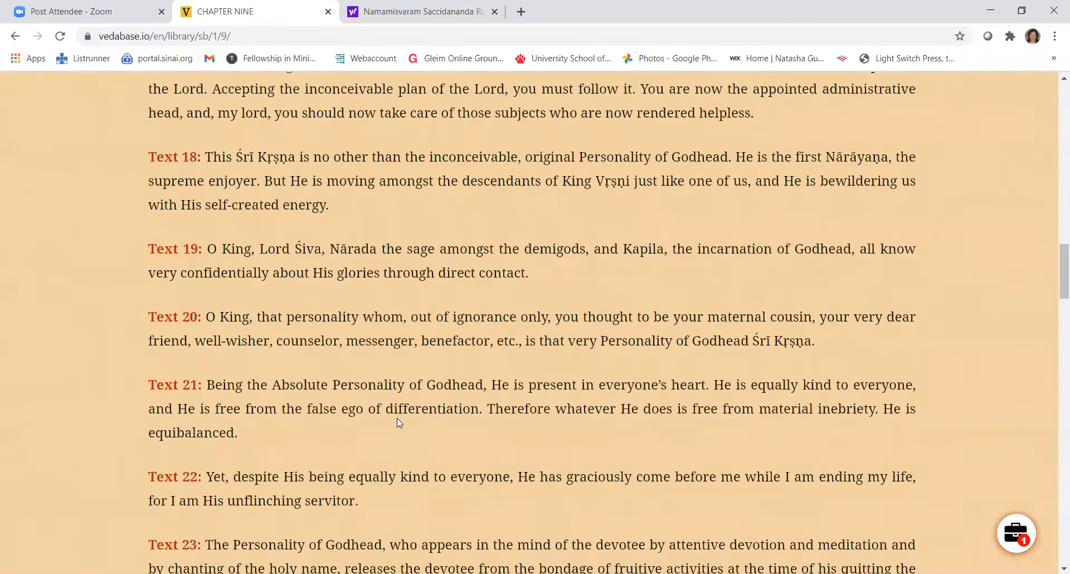
Step: Scroll past Text 41, clear the Texts 37–41 highlight, and return to Bhīṣmadeva's prayers
scroll(down, 3)
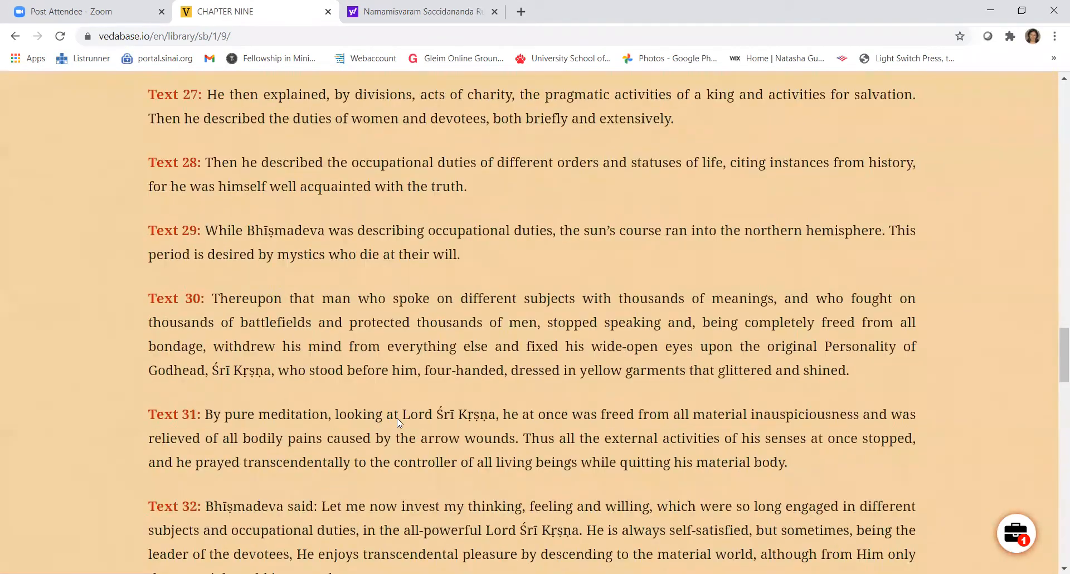
scroll(down, 3)
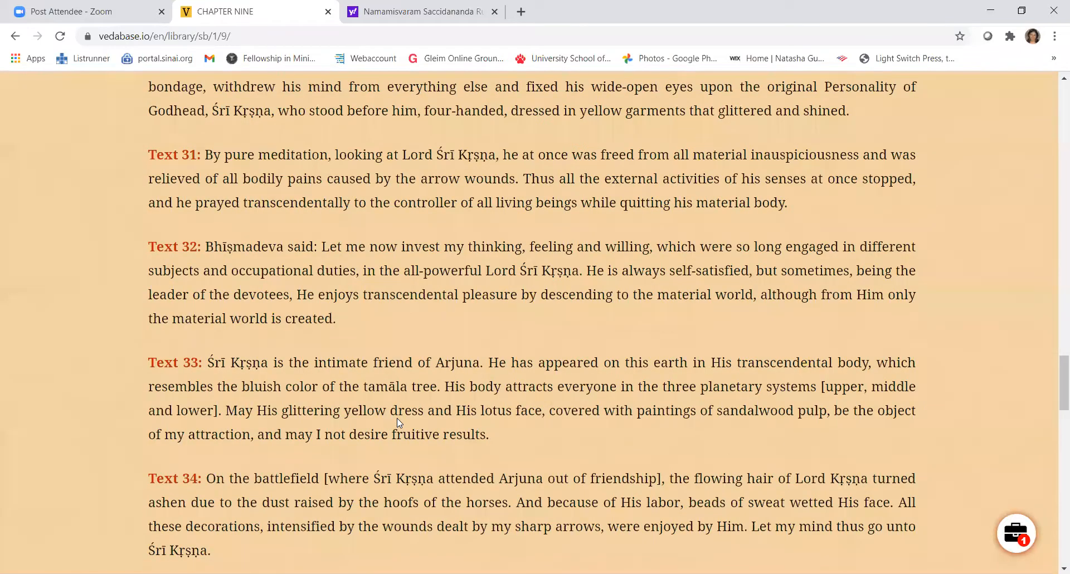
scroll(down, 3)
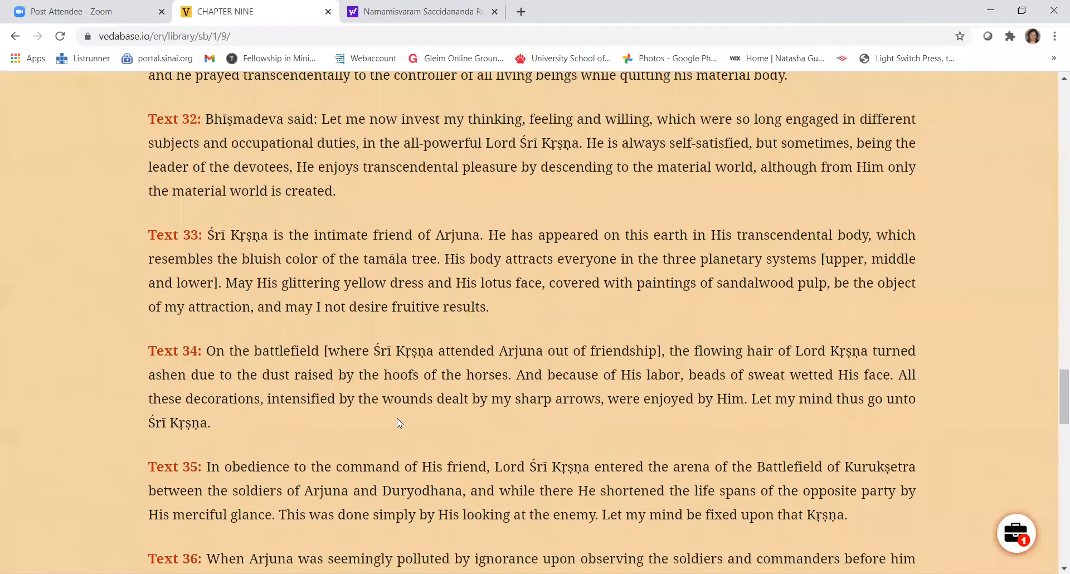
scroll(down, 3)
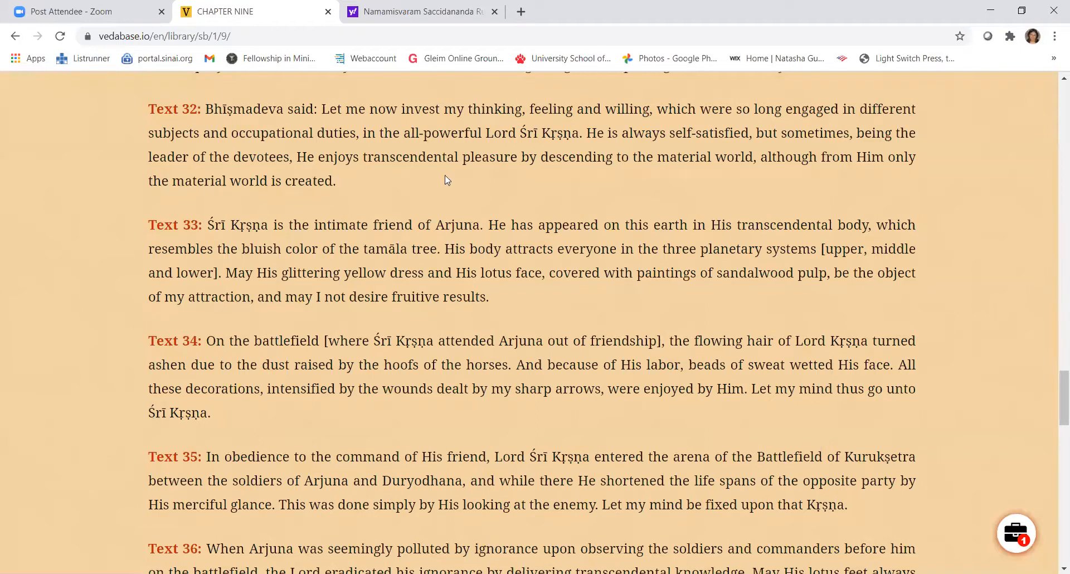
mouse_move(49, 94)
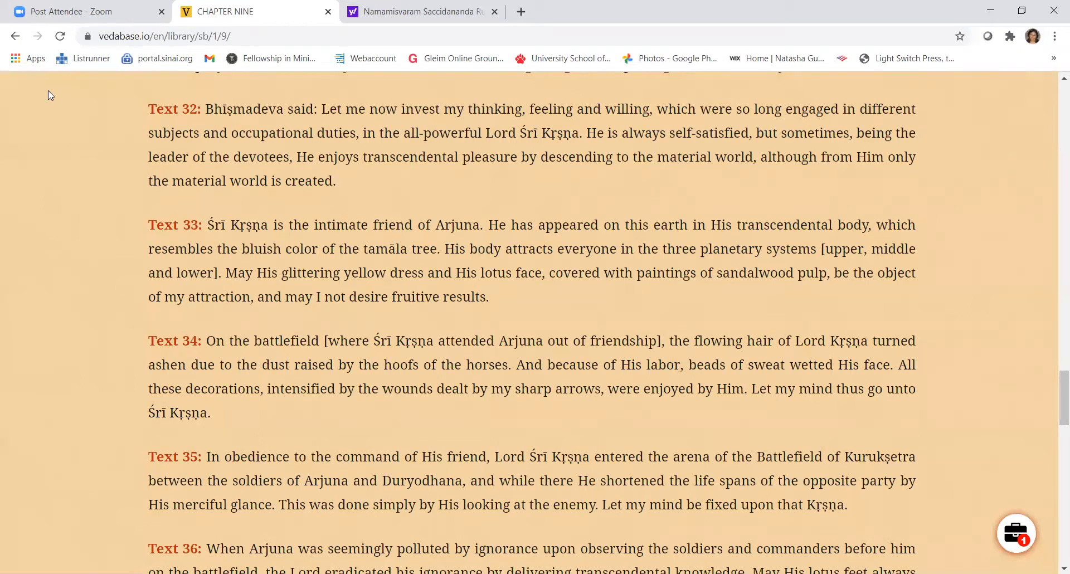
mouse_move(124, 117)
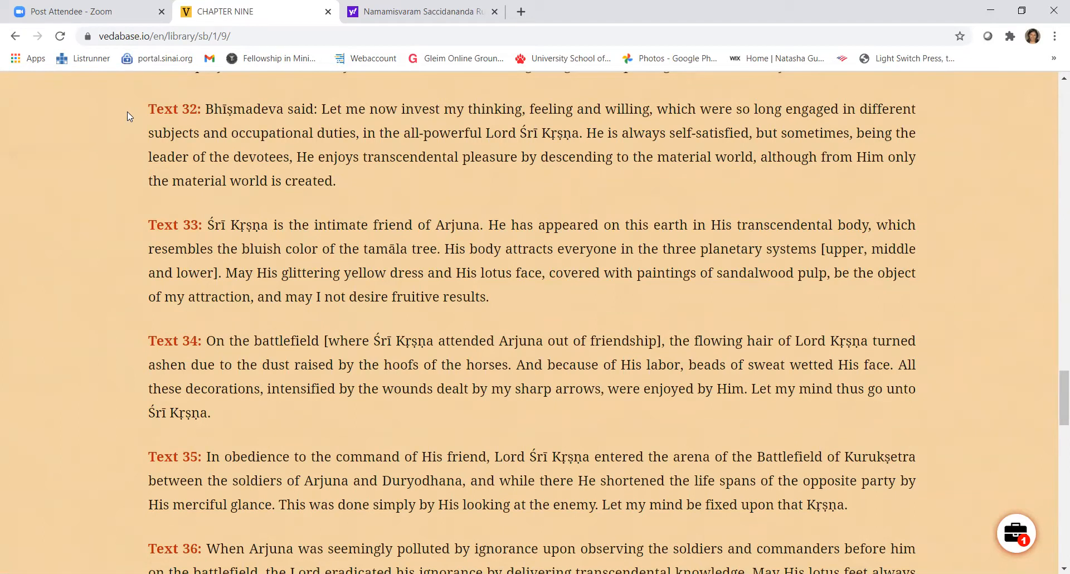
mouse_move(135, 113)
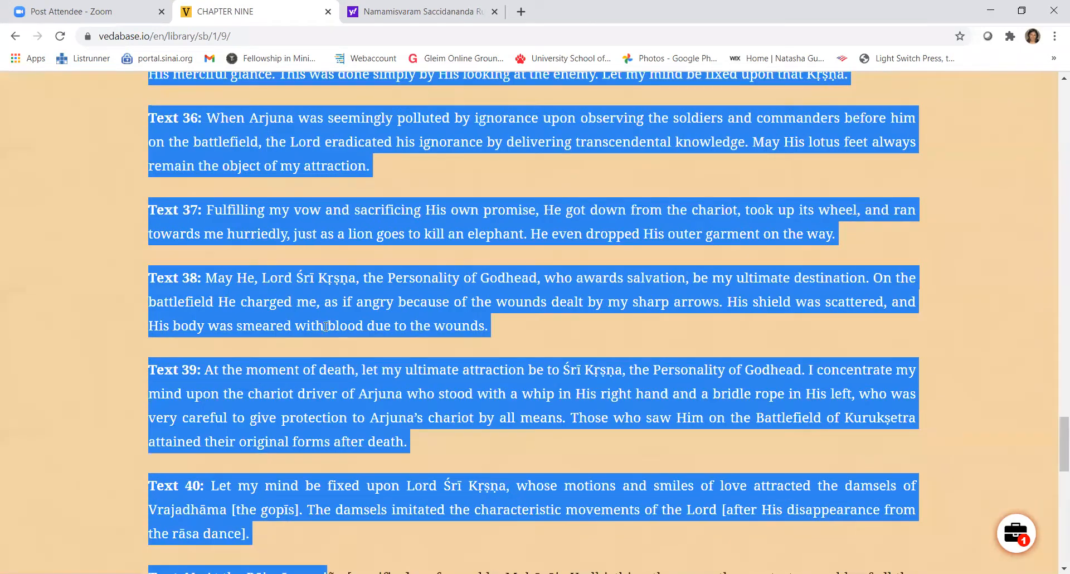
scroll(down, 3)
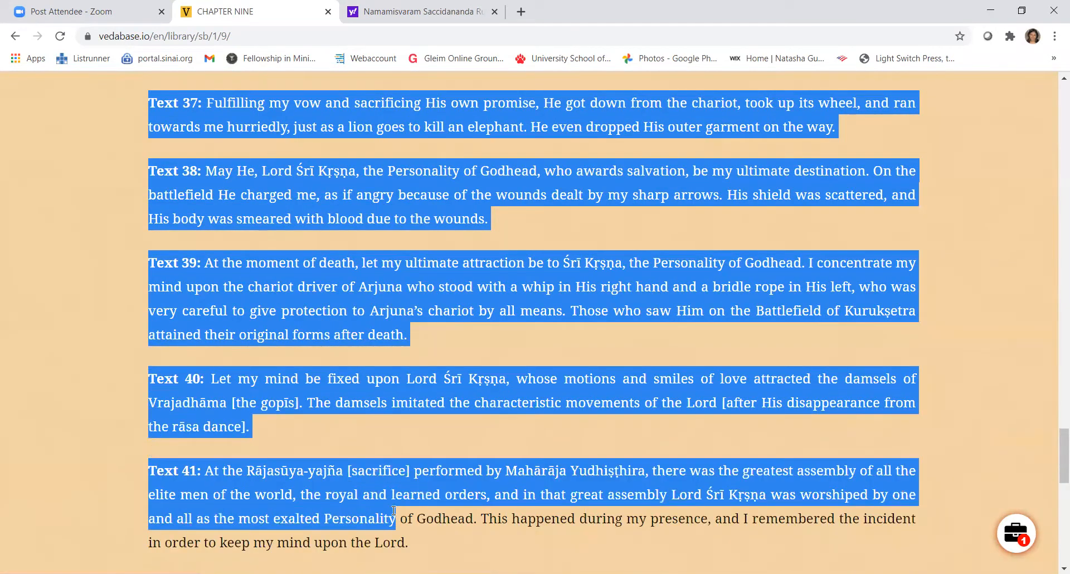
click(22, 310)
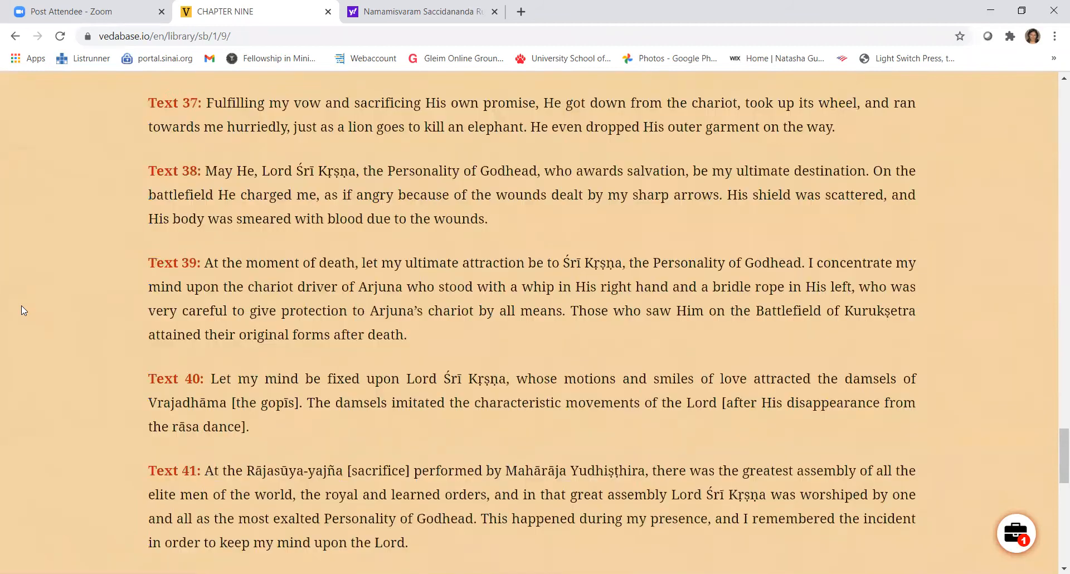
scroll(up, 3)
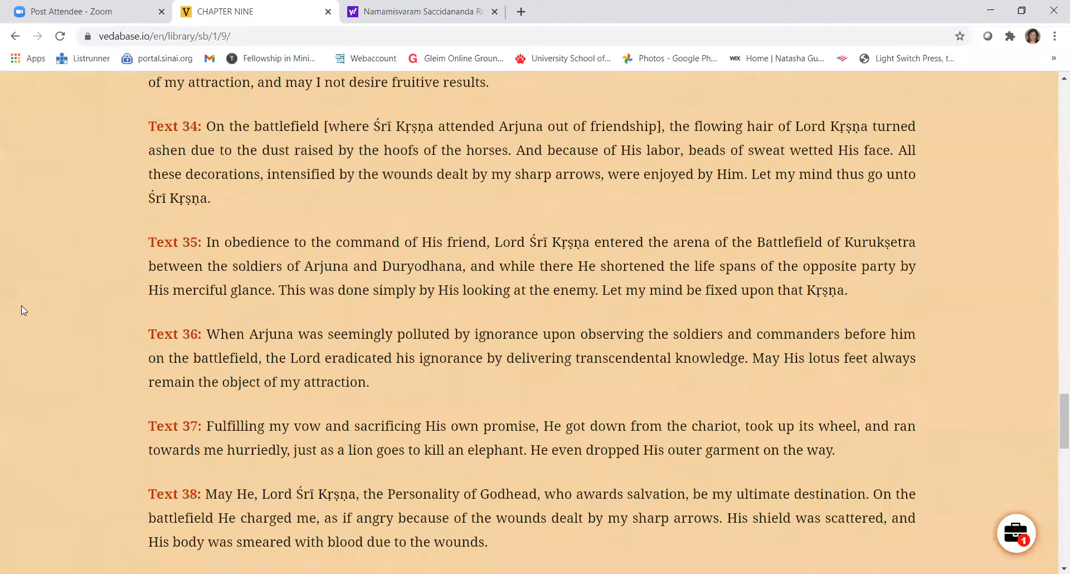
scroll(up, 3)
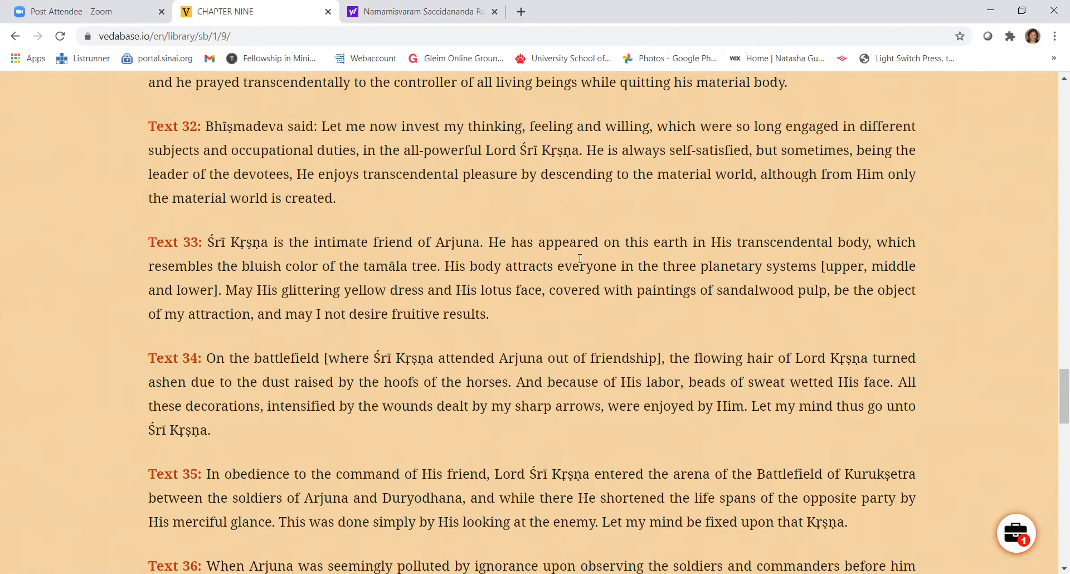
mouse_move(367, 130)
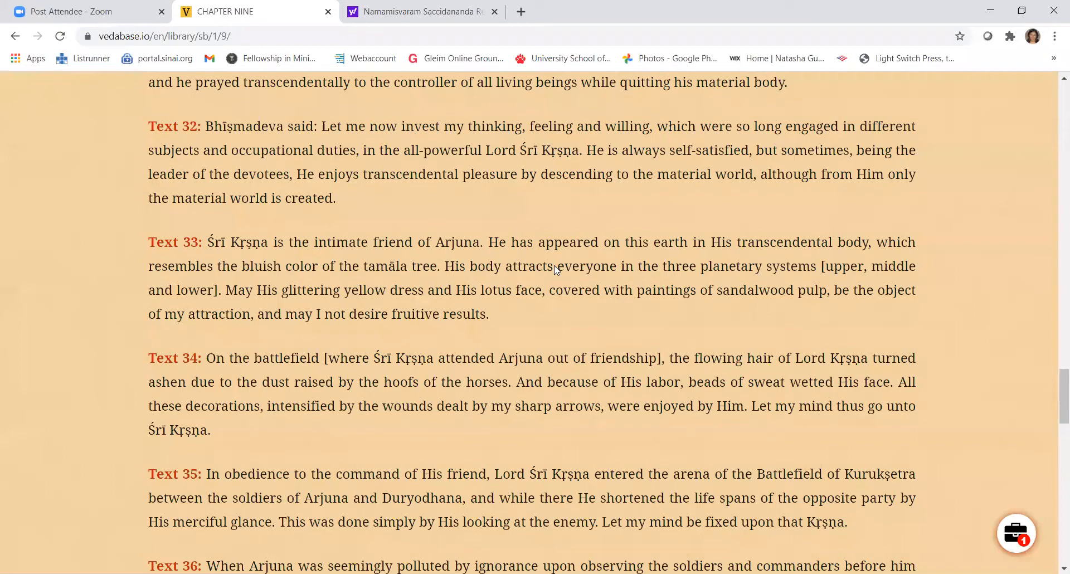
mouse_move(511, 441)
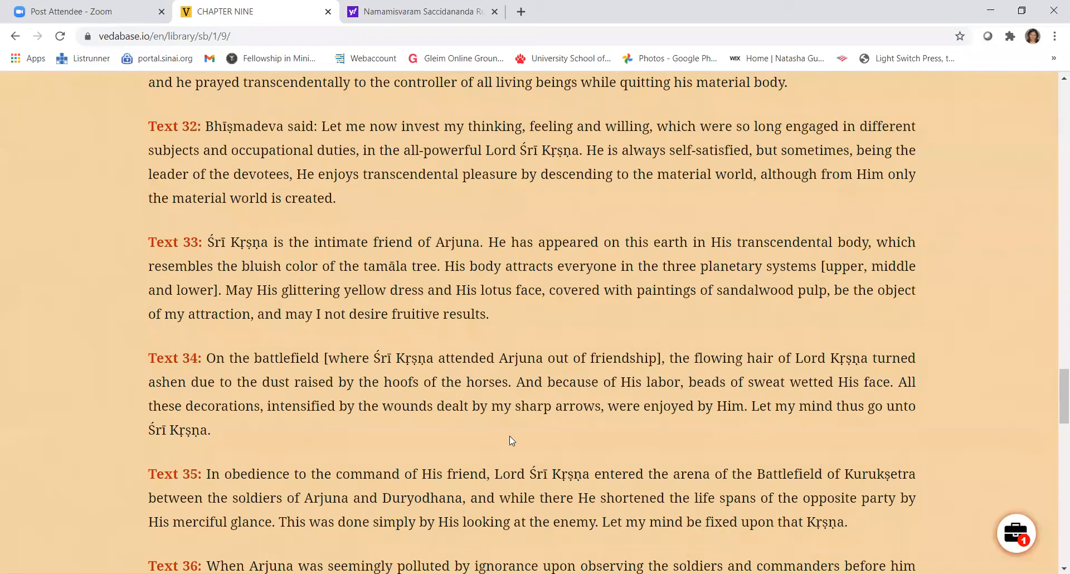
Step: Scroll from Text 32 down to Texts 43–49 on Bhīṣmadeva's passing
scroll(down, 3)
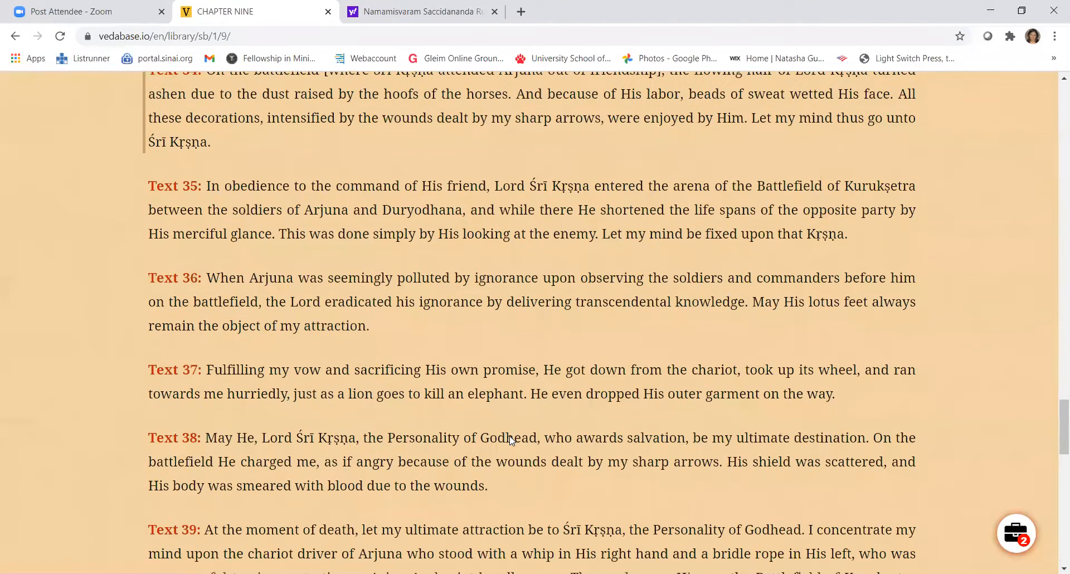
scroll(down, 3)
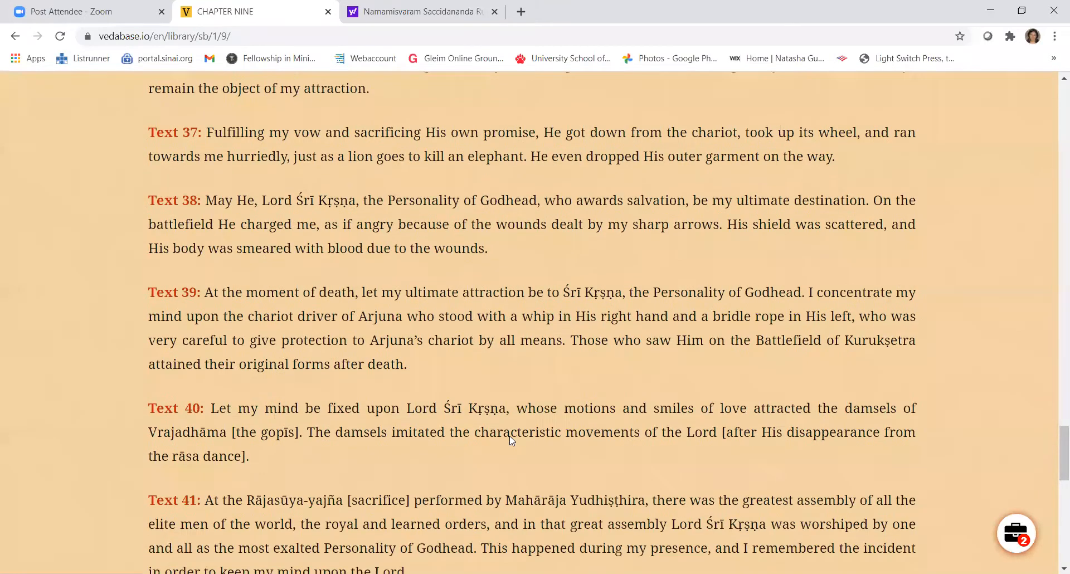
scroll(down, 3)
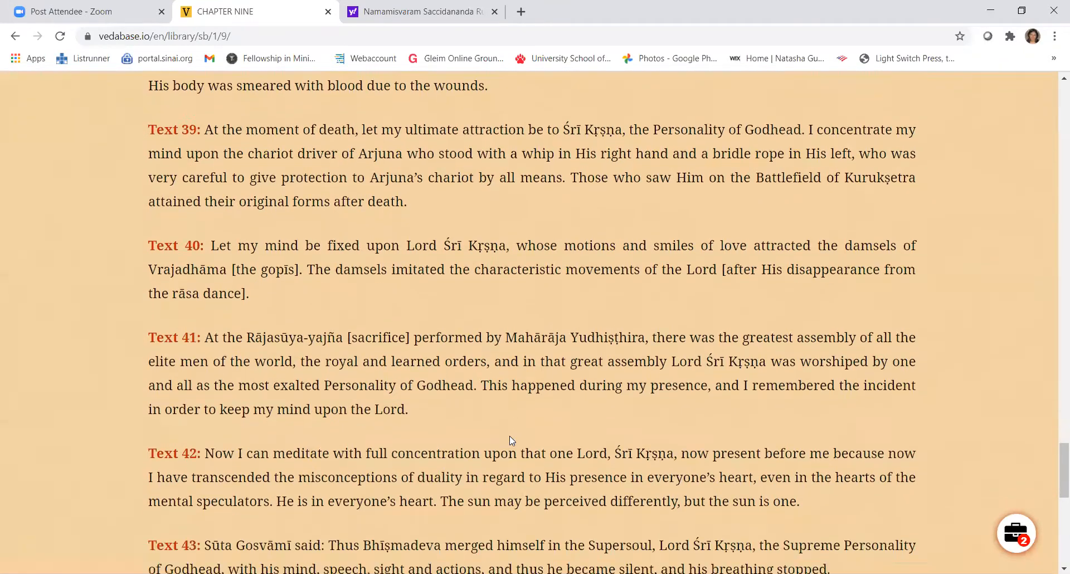
scroll(down, 3)
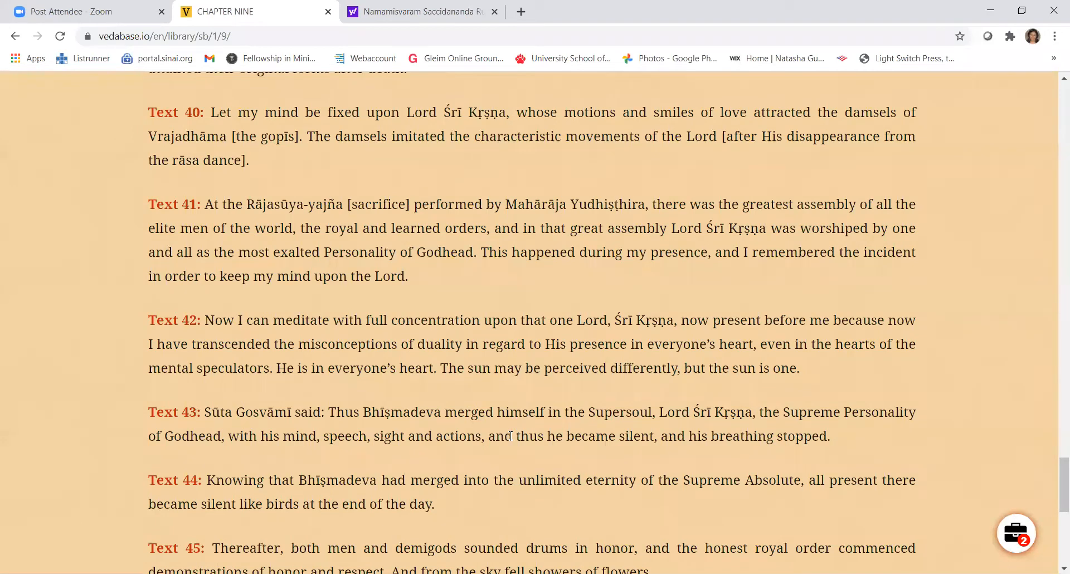
mouse_move(536, 460)
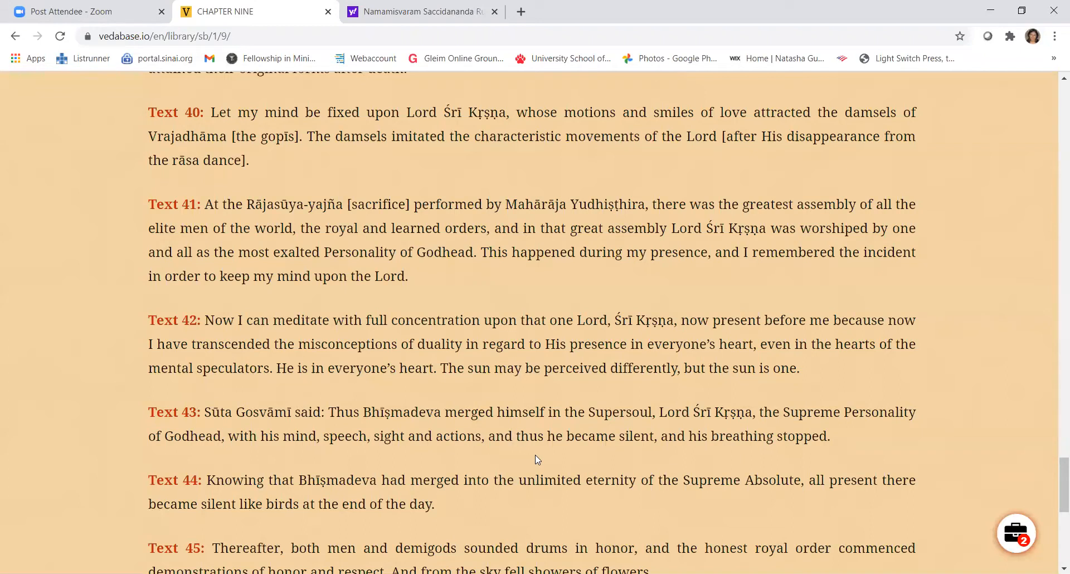
scroll(down, 3)
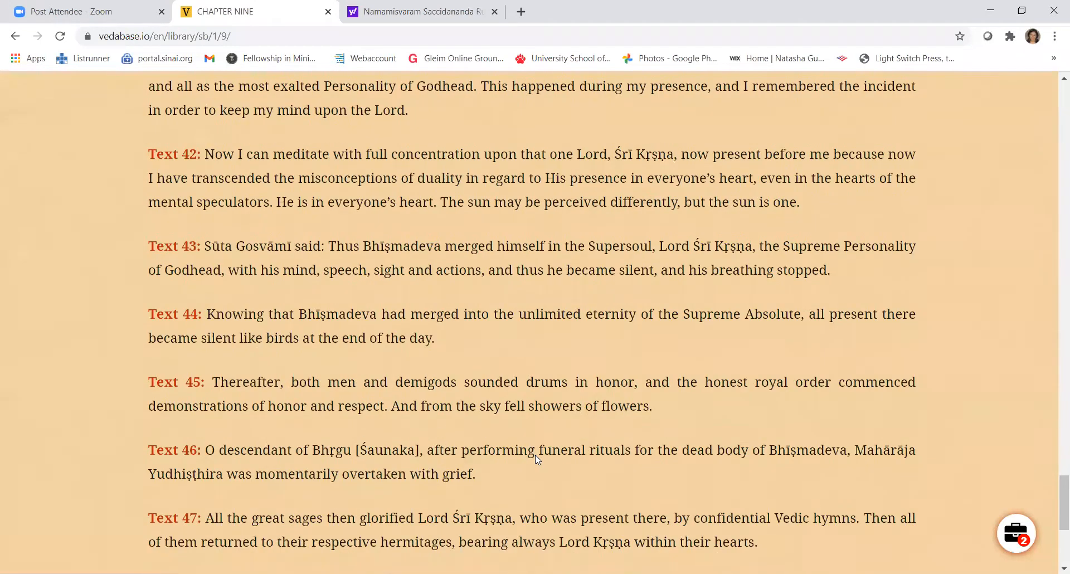
scroll(down, 3)
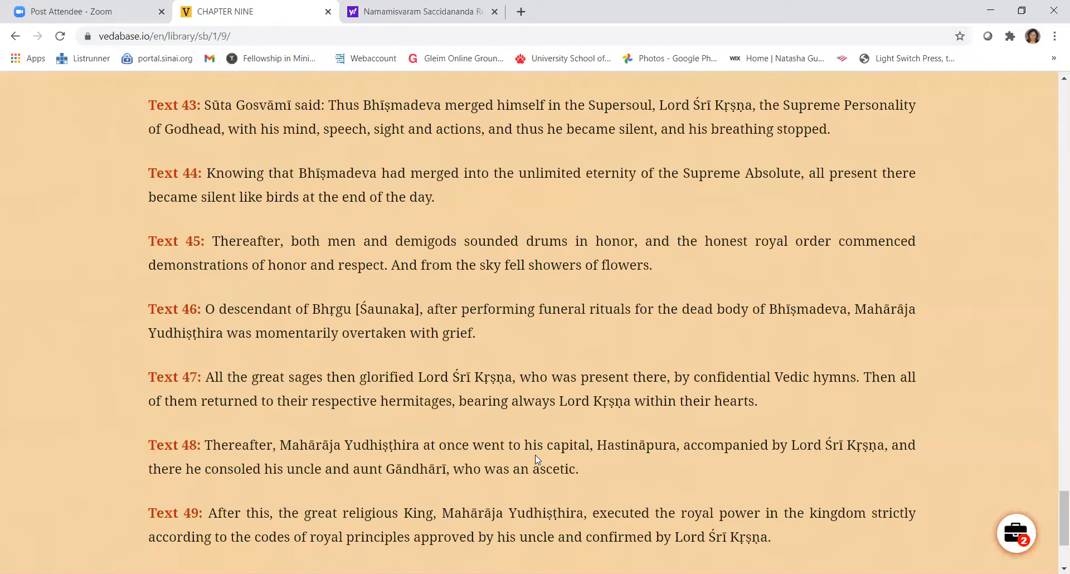
mouse_move(569, 288)
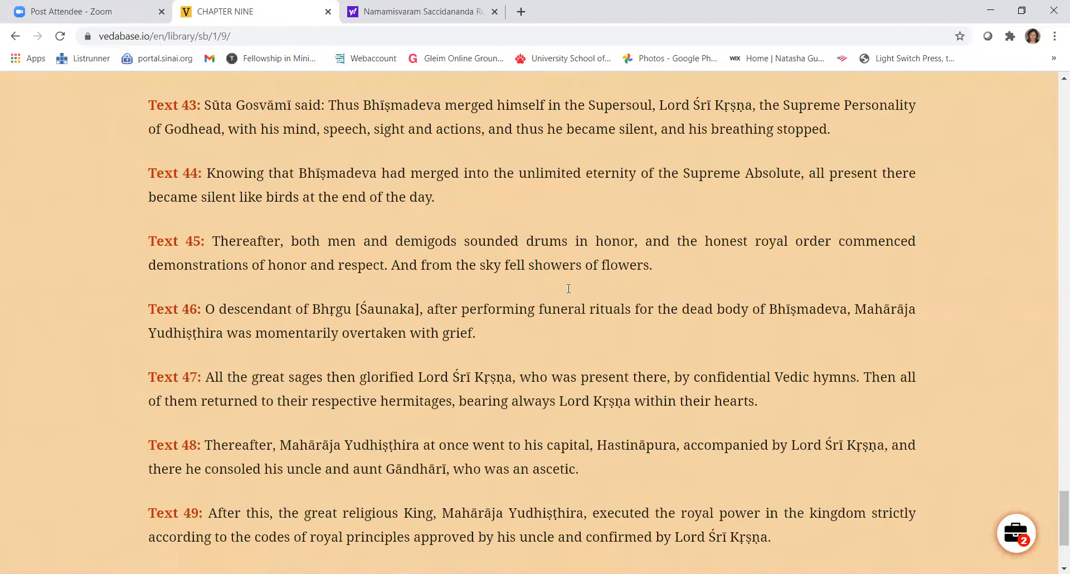
mouse_move(106, 255)
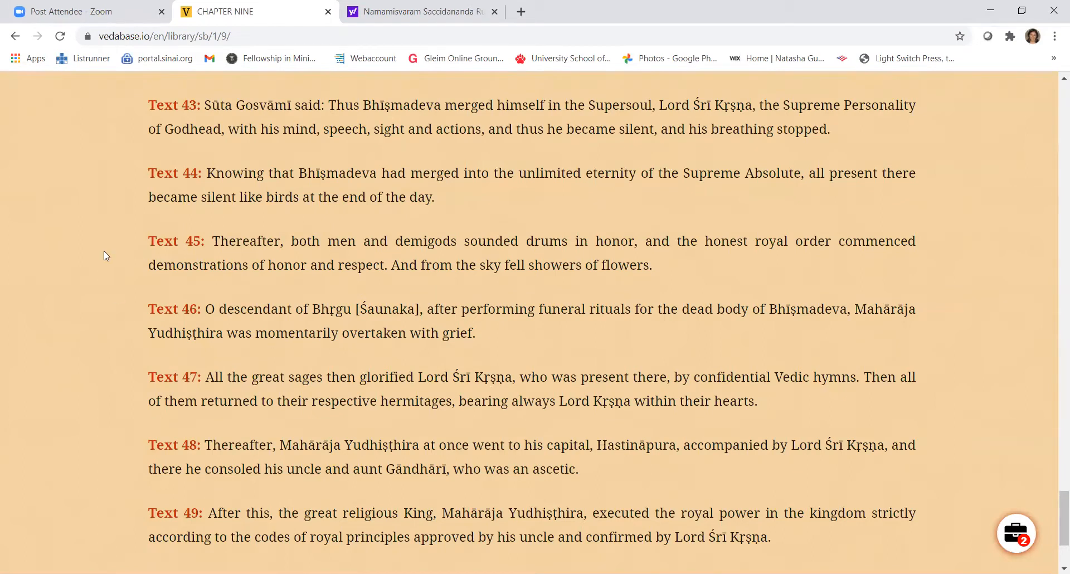
scroll(down, 3)
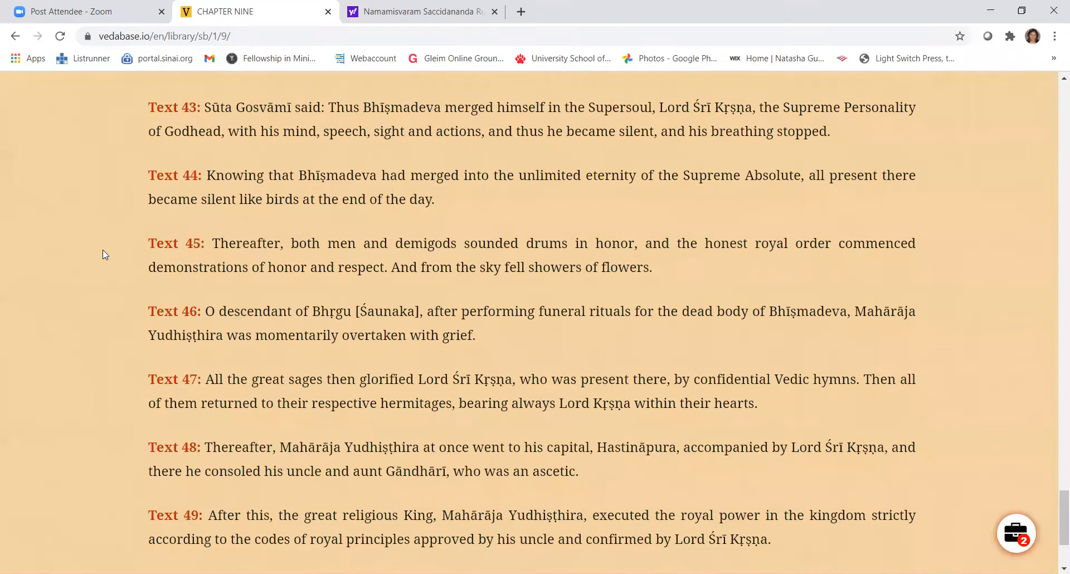
Step: Scroll up past Texts 39–29 to Texts 22–27 on Bhīṣmadeva's teachings
scroll(up, 3)
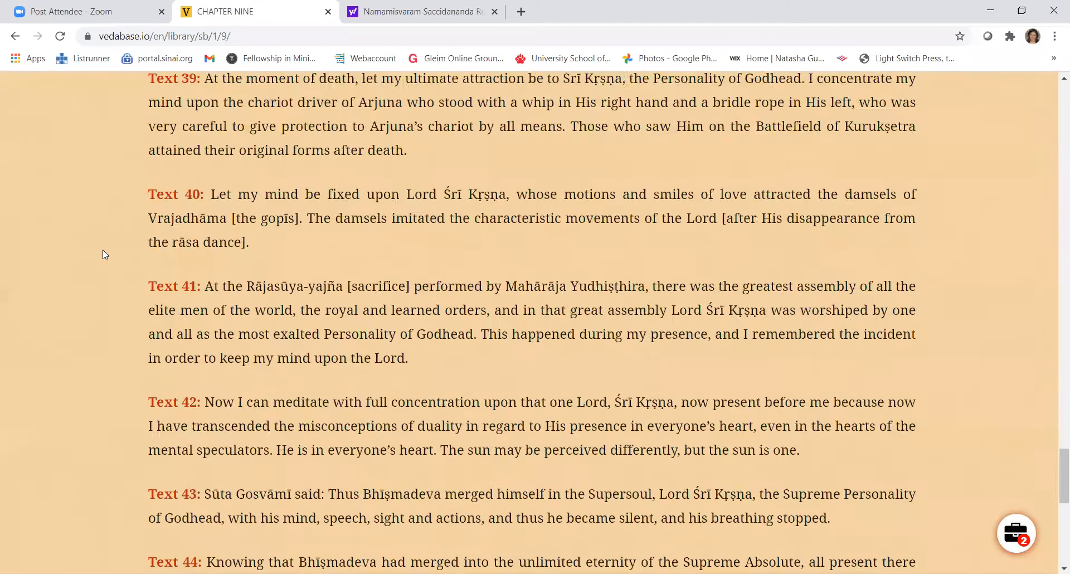
scroll(up, 3)
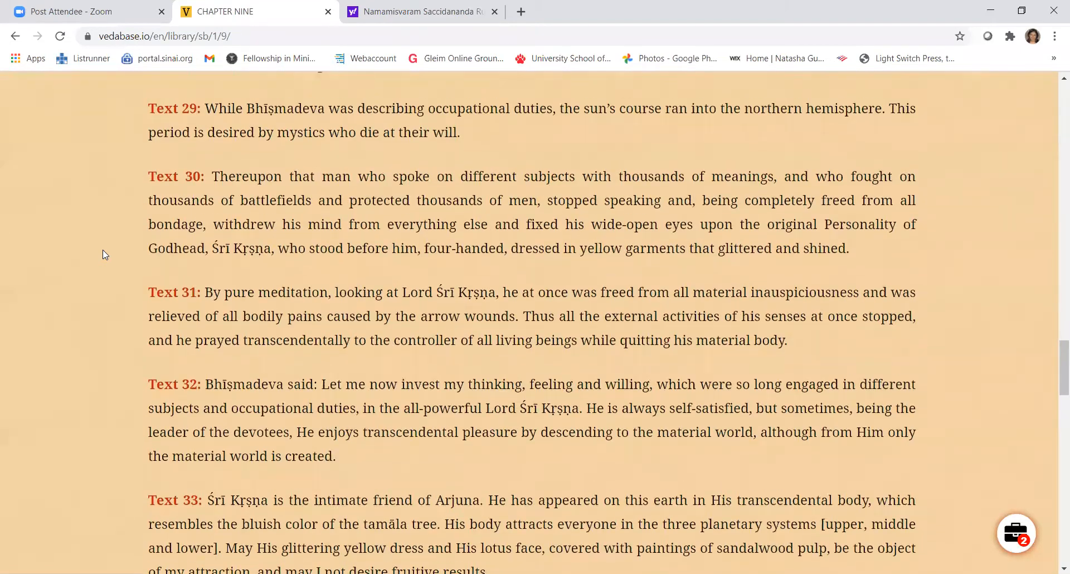
scroll(up, 3)
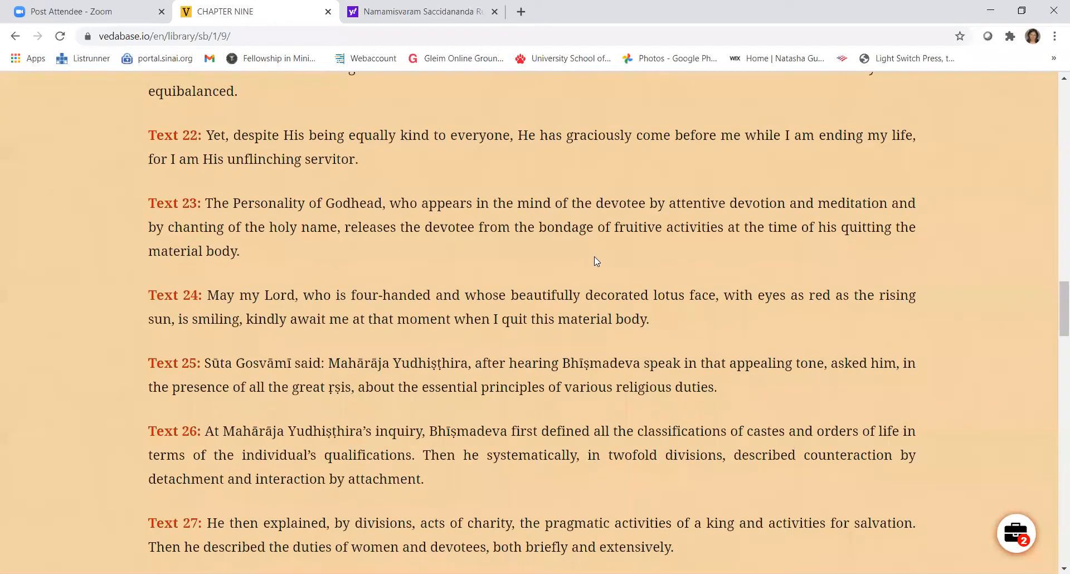
mouse_move(551, 186)
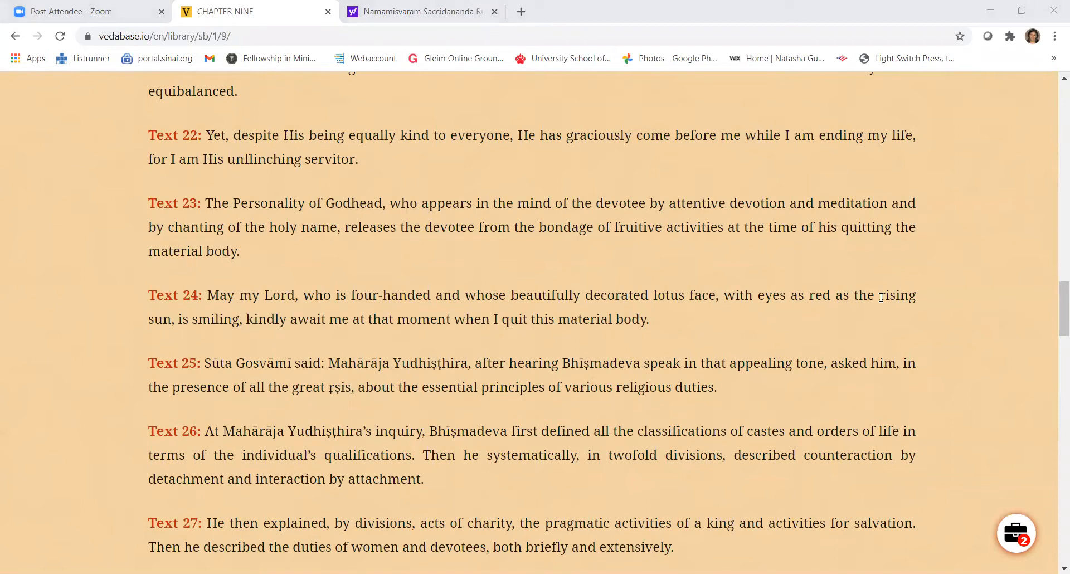
mouse_move(649, 142)
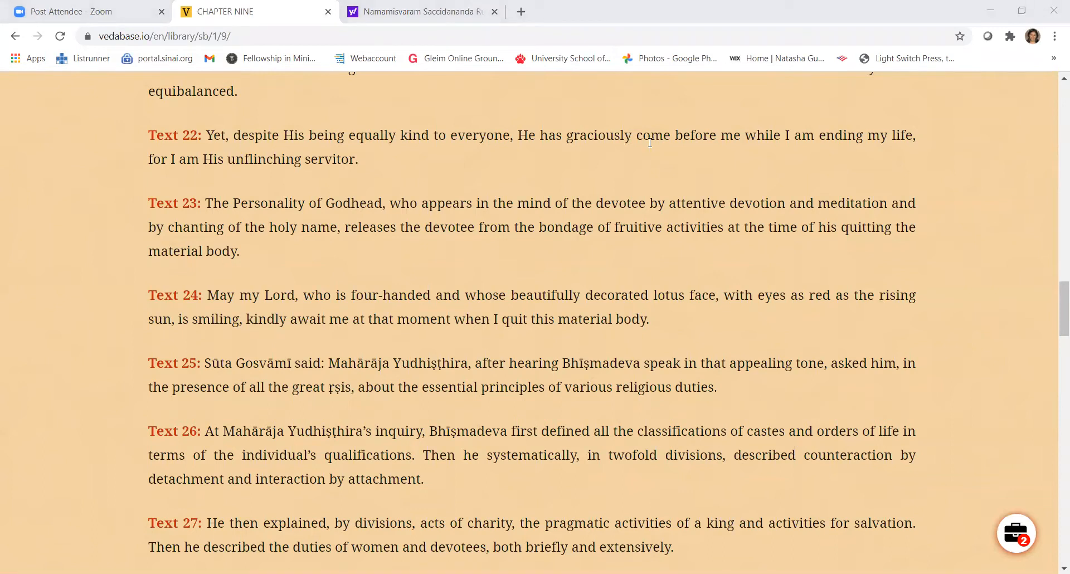
mouse_move(617, 183)
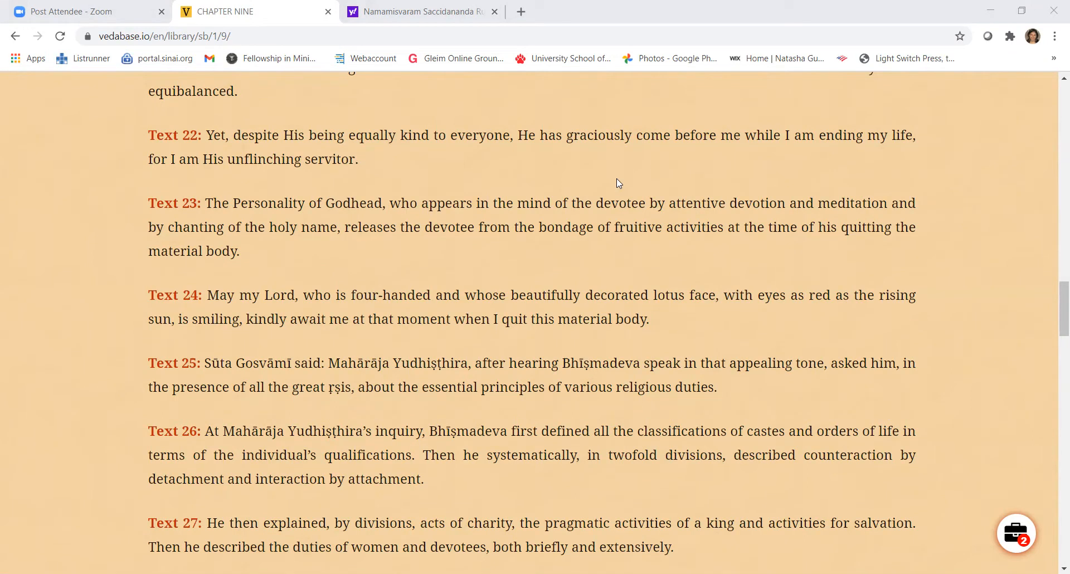
mouse_move(156, 310)
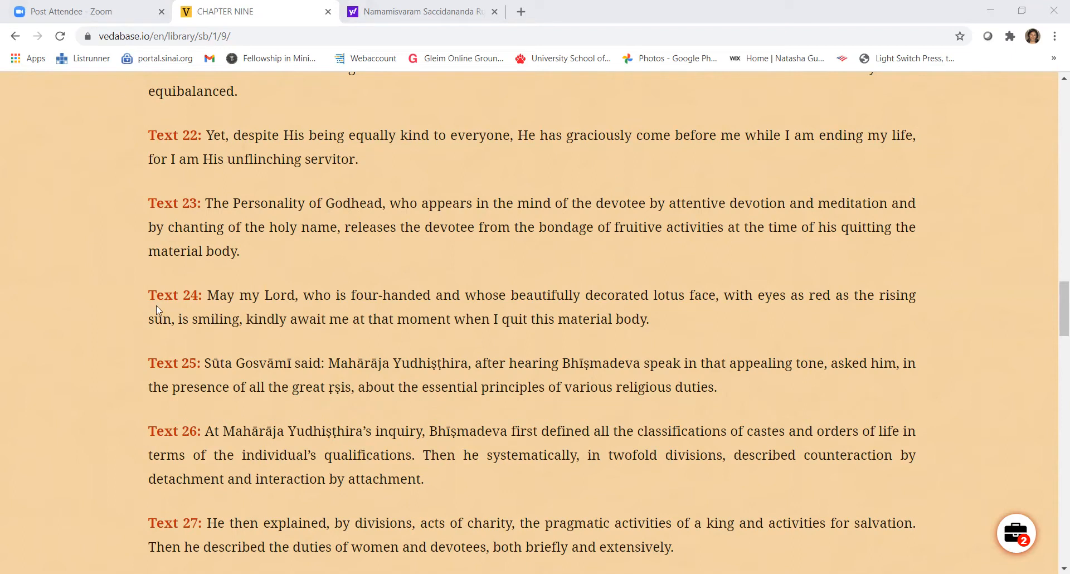
Step: Scroll up slightly so Texts 17–22, beginning with the address to Yudhiṣṭhira, fill the window
scroll(up, 3)
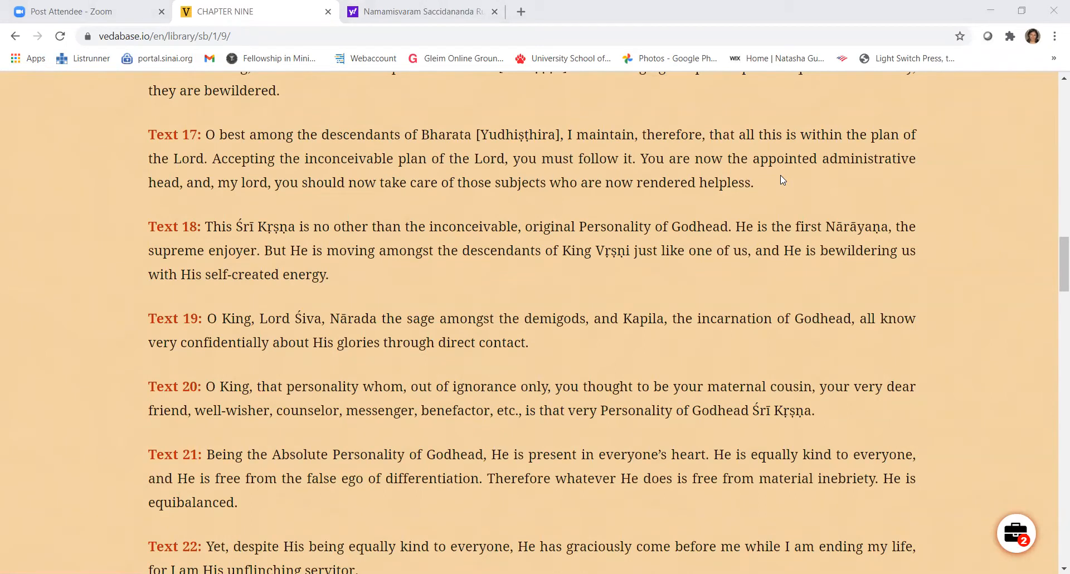
mouse_move(654, 149)
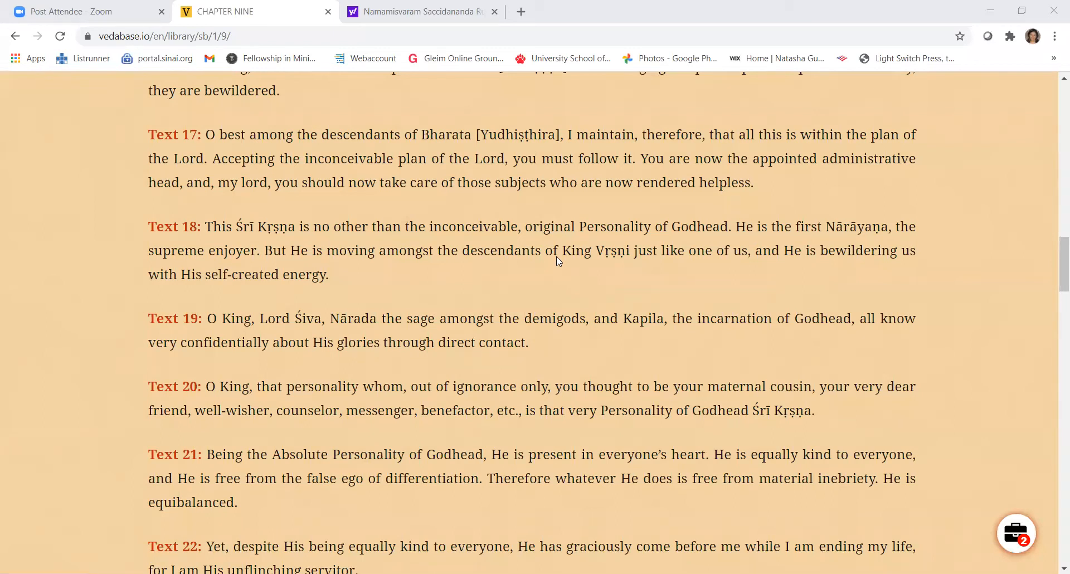
mouse_move(991, 10)
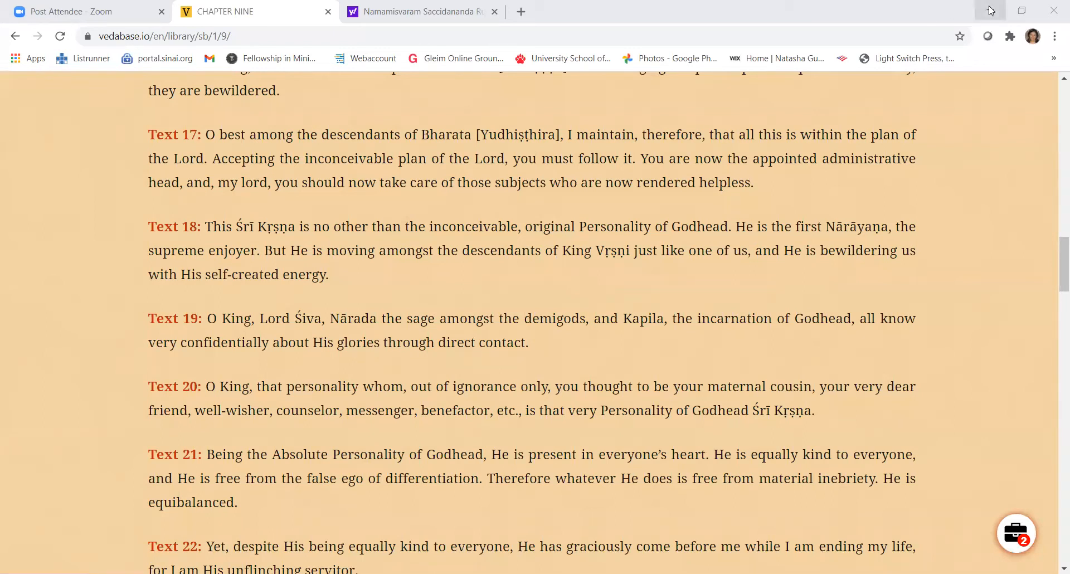